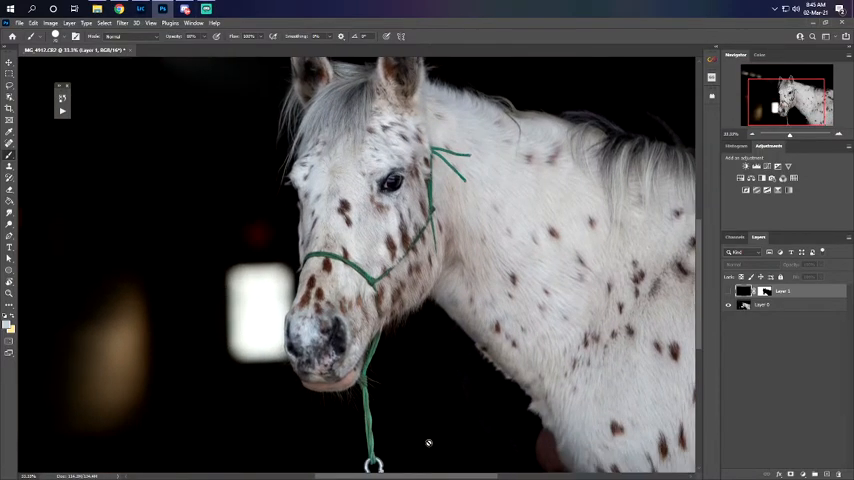
mouse_move(405, 410)
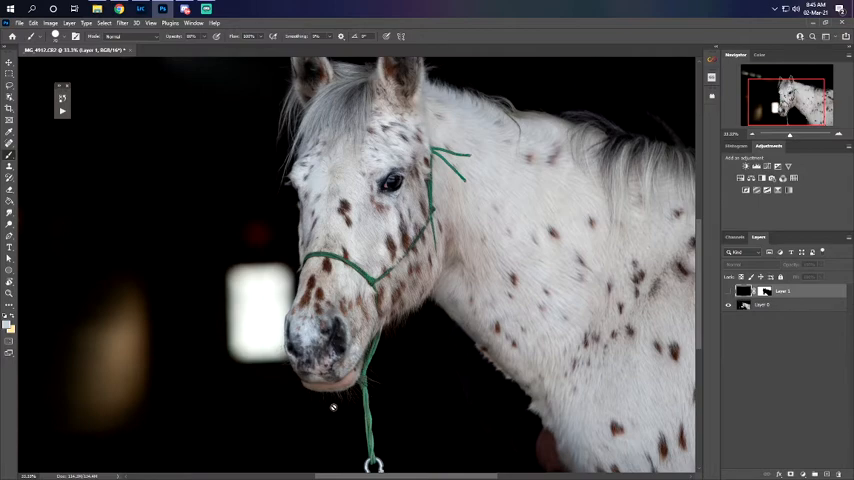
mouse_move(329, 410)
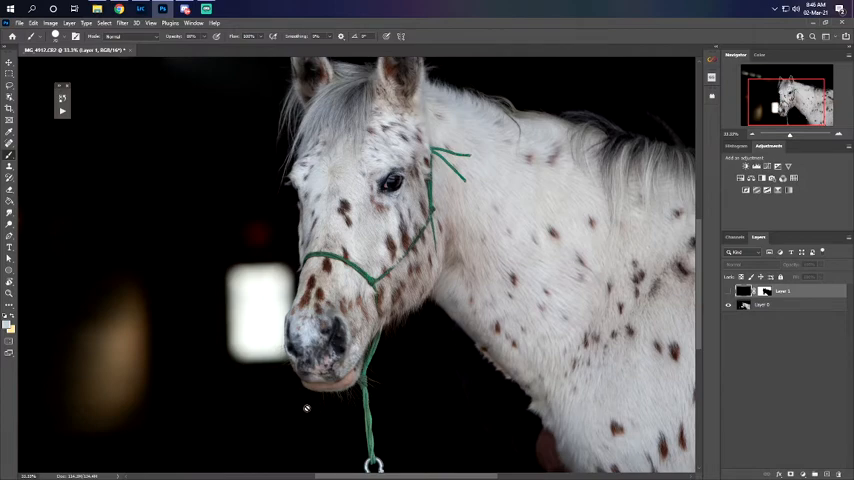
mouse_move(290, 363)
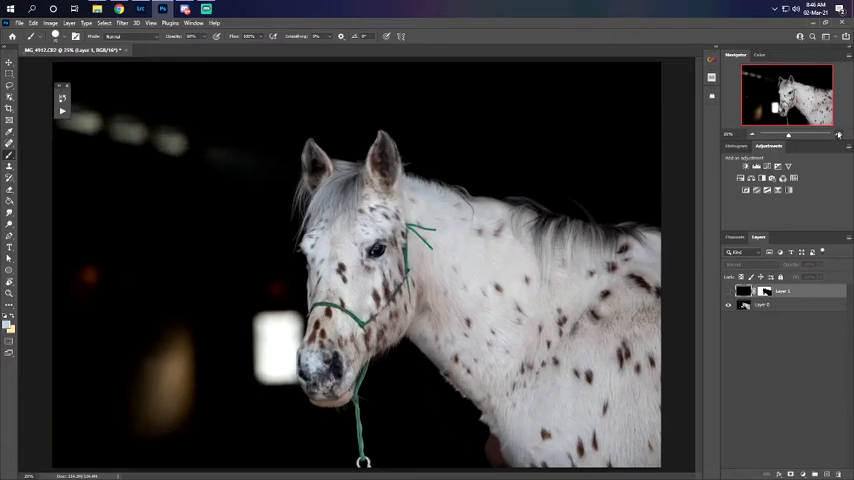
mouse_move(805, 105)
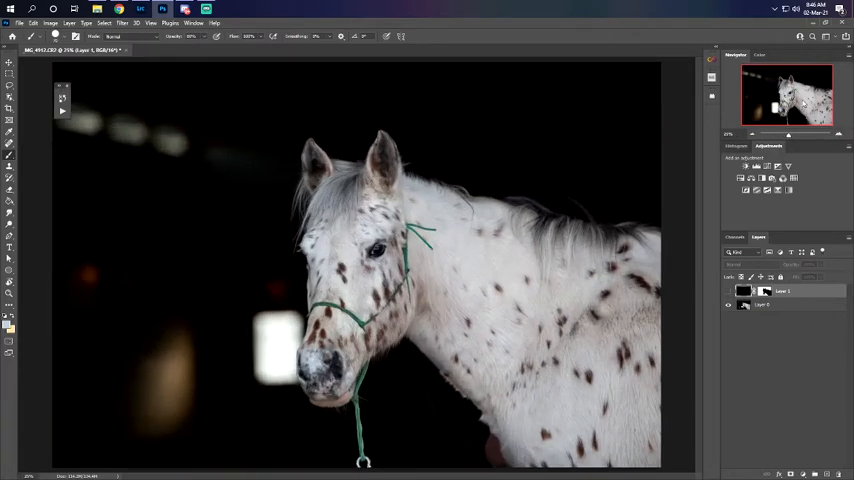
mouse_move(483, 187)
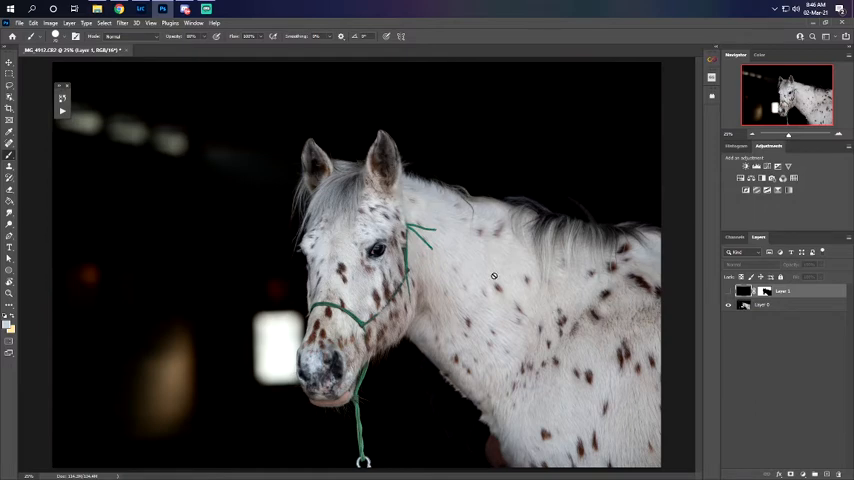
mouse_move(449, 338)
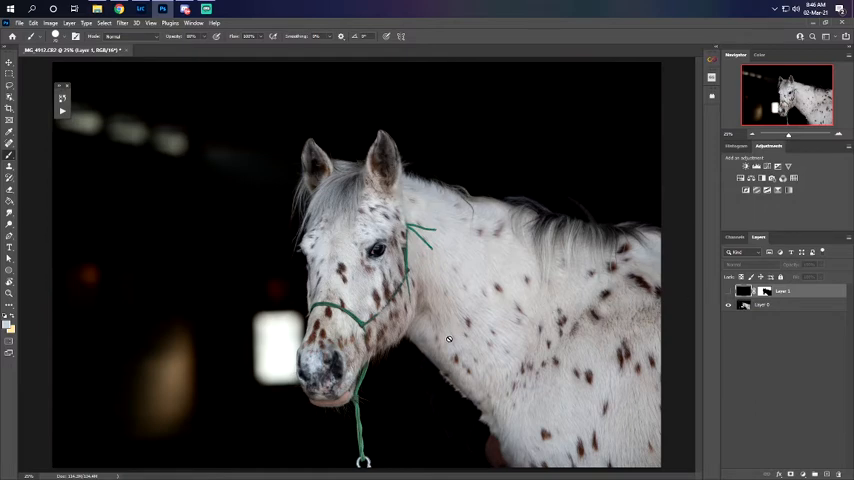
mouse_move(680, 289)
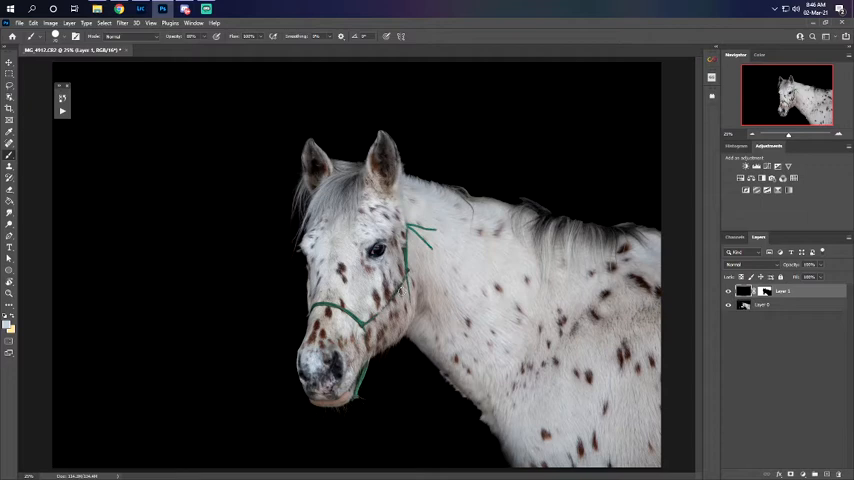
mouse_move(287, 208)
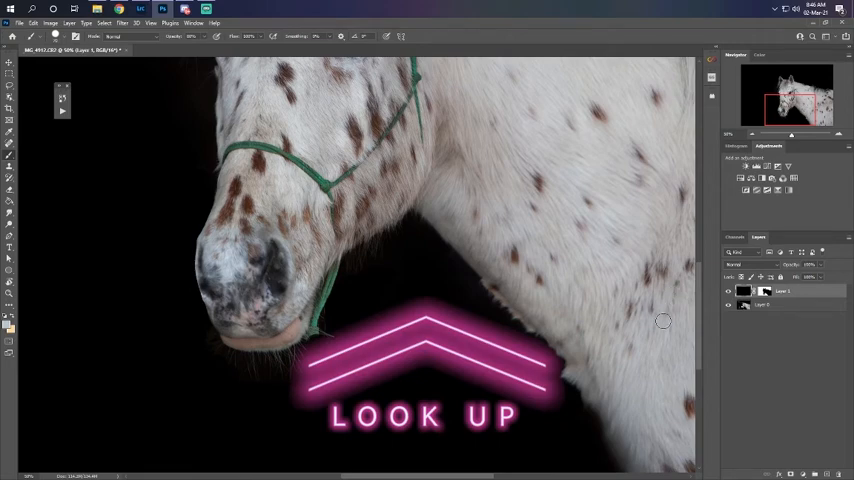
Turn on Layer 1's visibility so the horse shows against the solid black background
left_click(728, 291)
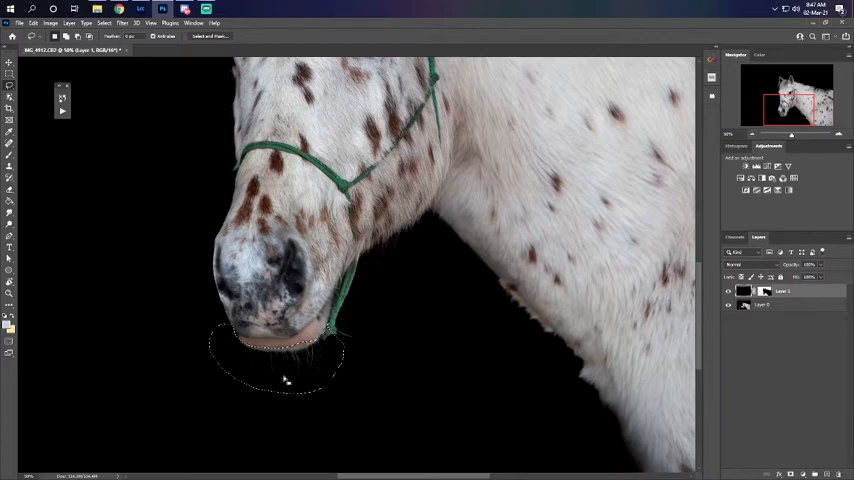
mouse_move(456, 364)
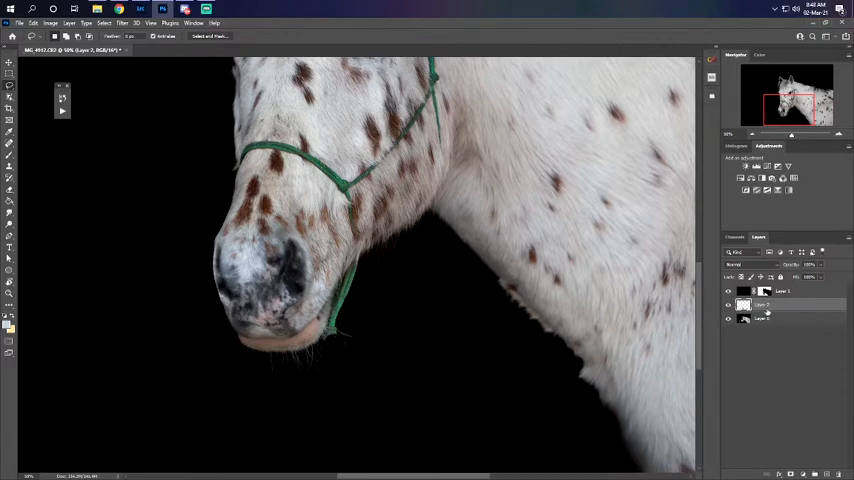
Rename the copied whisker layer to 'Whiskers 1'
double_click(780, 304)
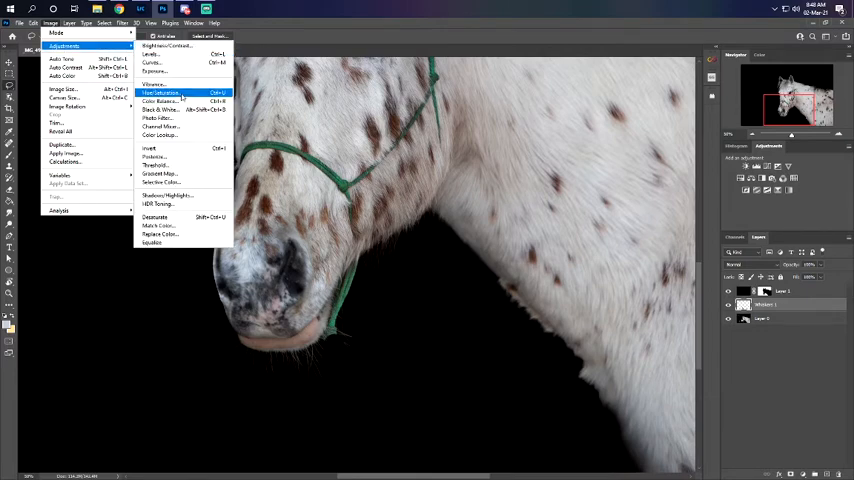
Desaturate Whiskers 1 with Hue/Saturation at Saturation -100
left_click(160, 93)
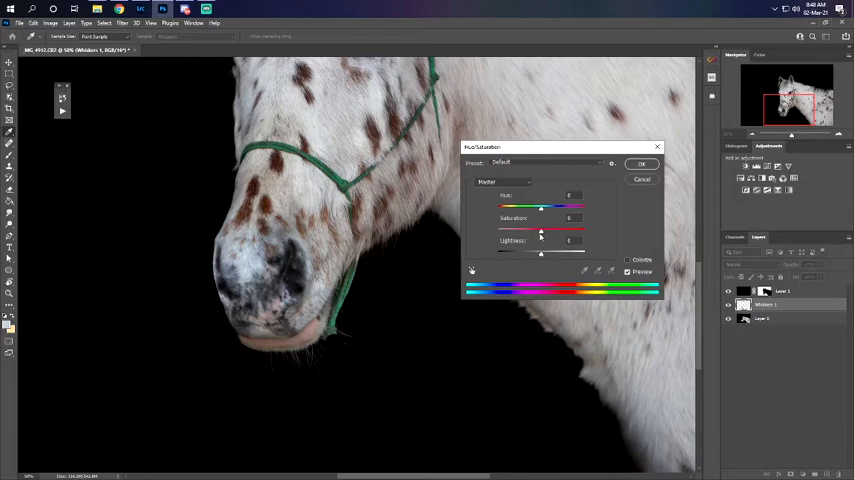
mouse_move(345, 353)
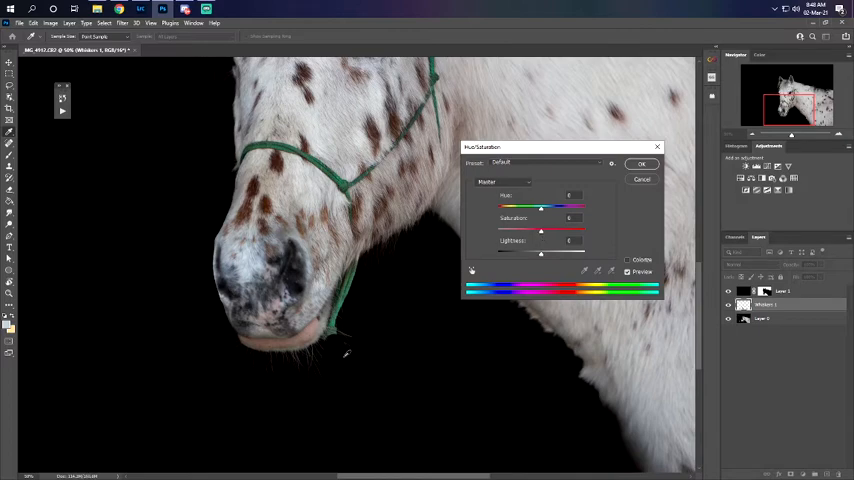
mouse_move(294, 375)
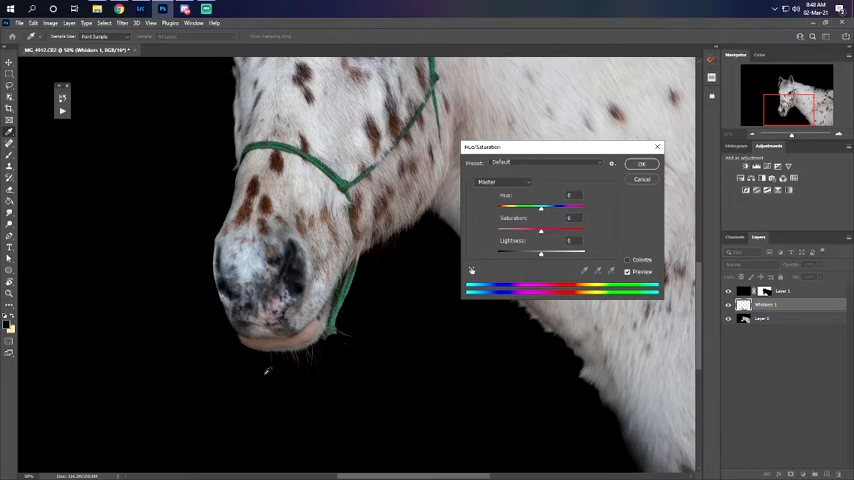
mouse_move(487, 276)
type("-100")
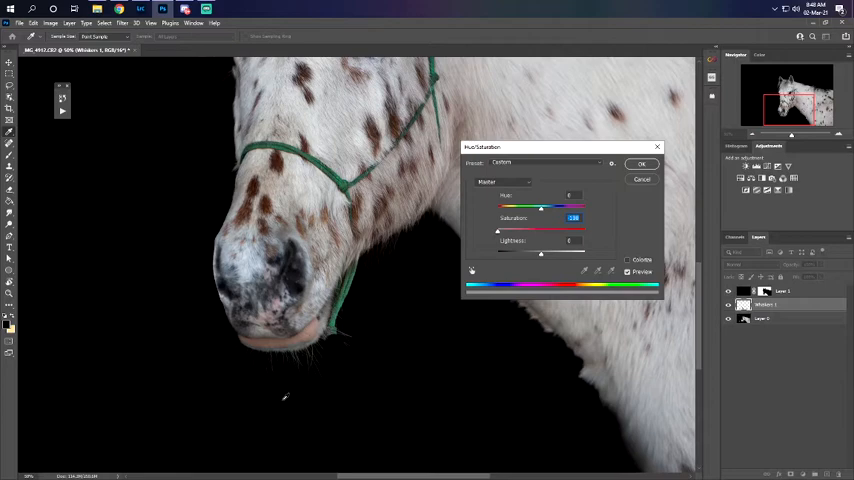
left_click(642, 164)
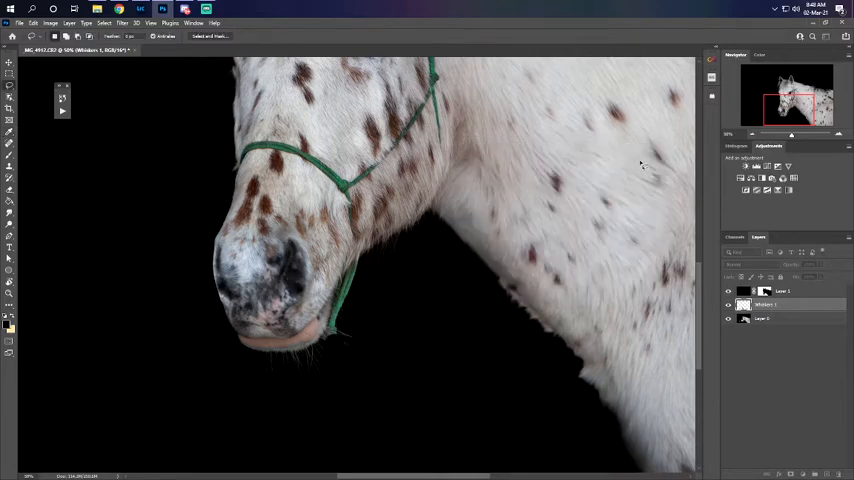
left_click(50, 23)
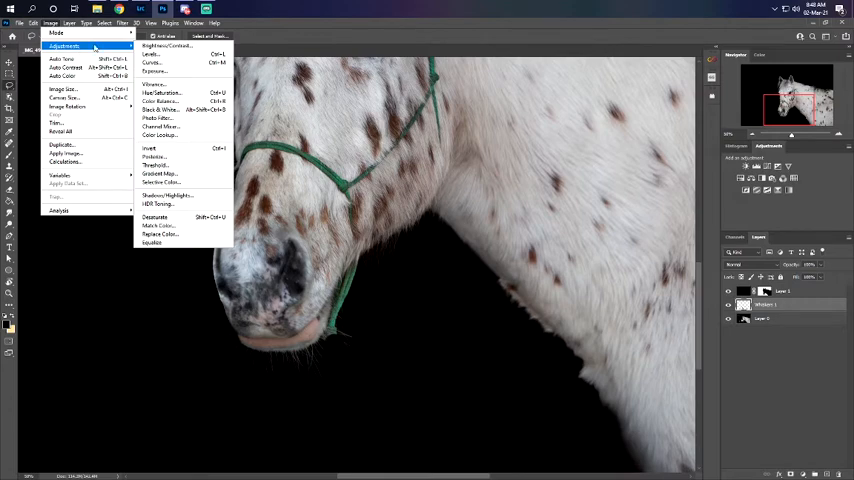
Apply Levels to Whiskers 1, pulling shadows and highlights inward and adjusting midtones
left_click(152, 54)
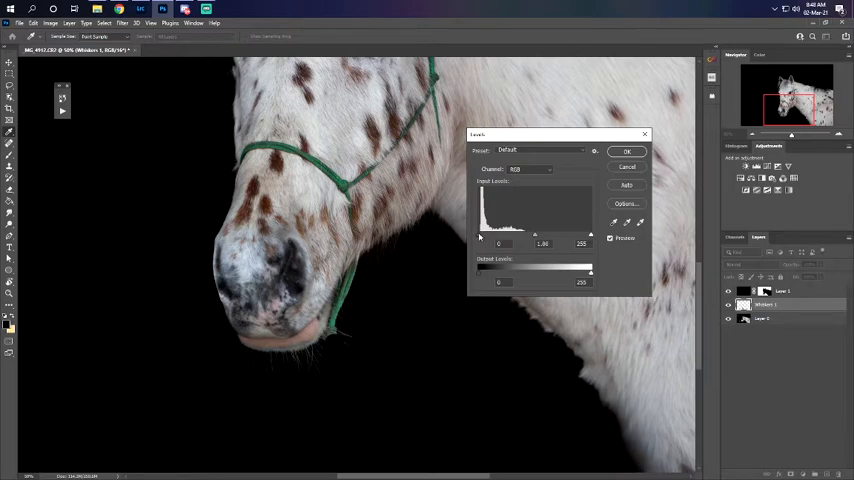
left_click(500, 243)
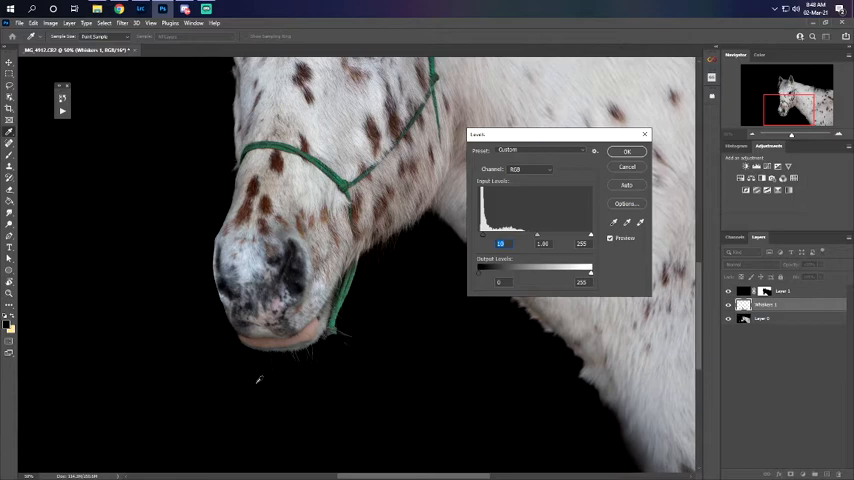
mouse_move(377, 366)
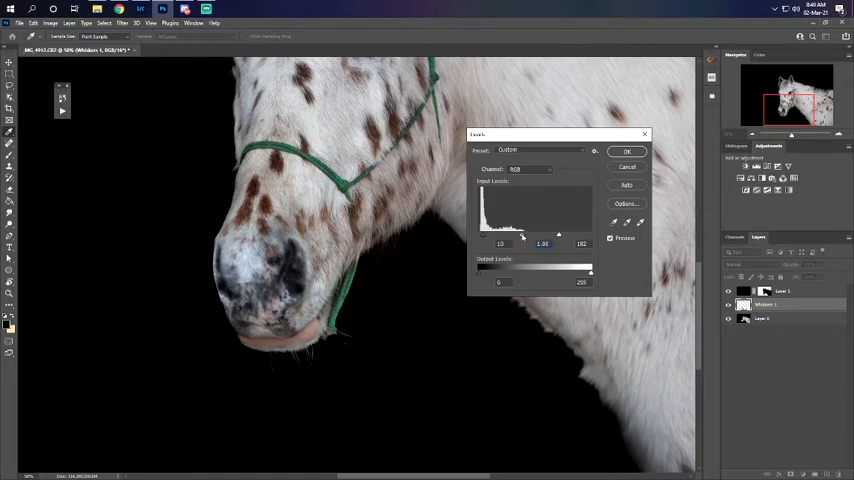
triple_click(543, 243)
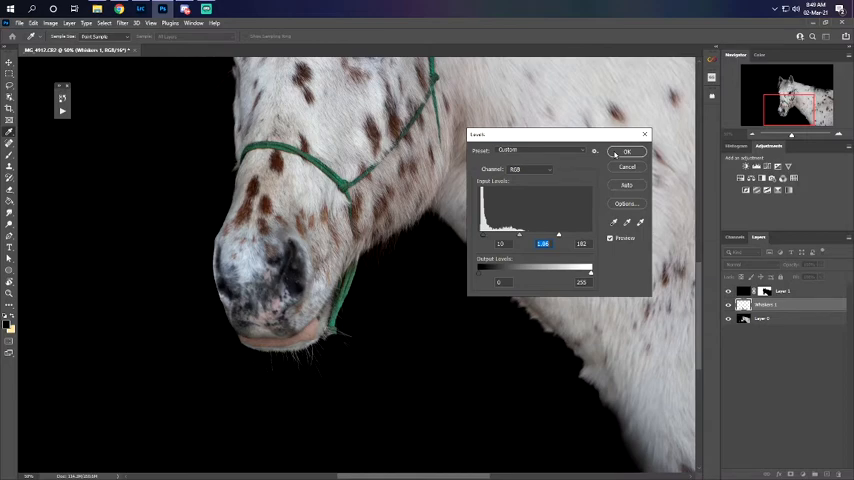
left_click(627, 151)
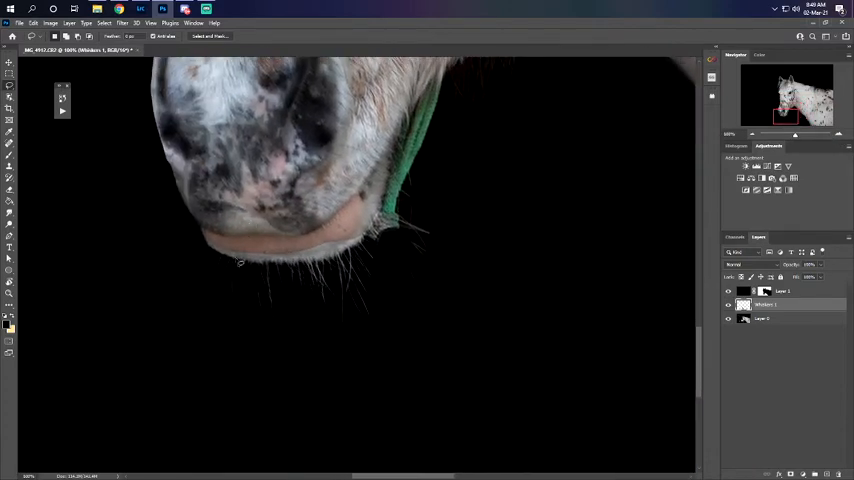
mouse_move(510, 308)
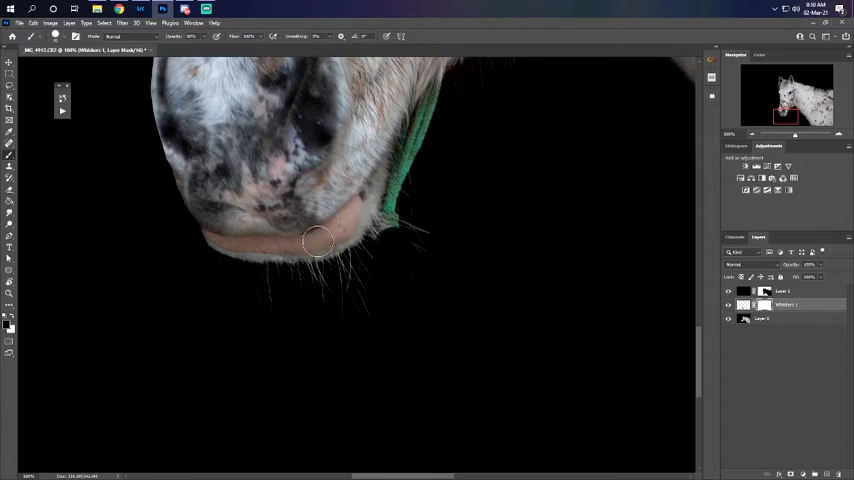
Paint the Whiskers 1 mask along the lips to hide the copied patch's hard edges
left_click_drag(318, 240, 225, 240)
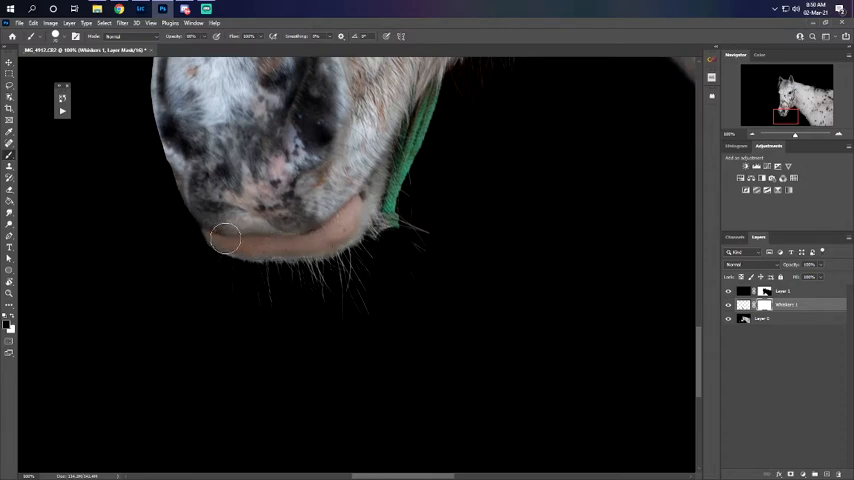
left_click_drag(225, 238, 281, 242)
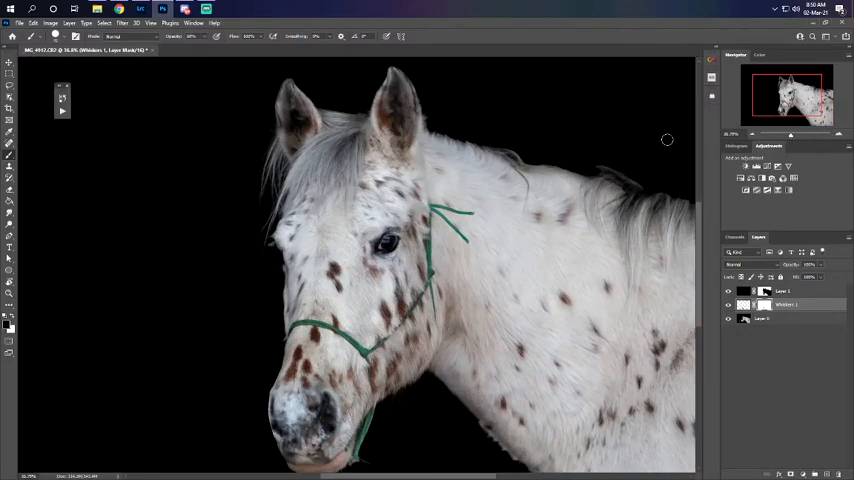
scroll("down", 3)
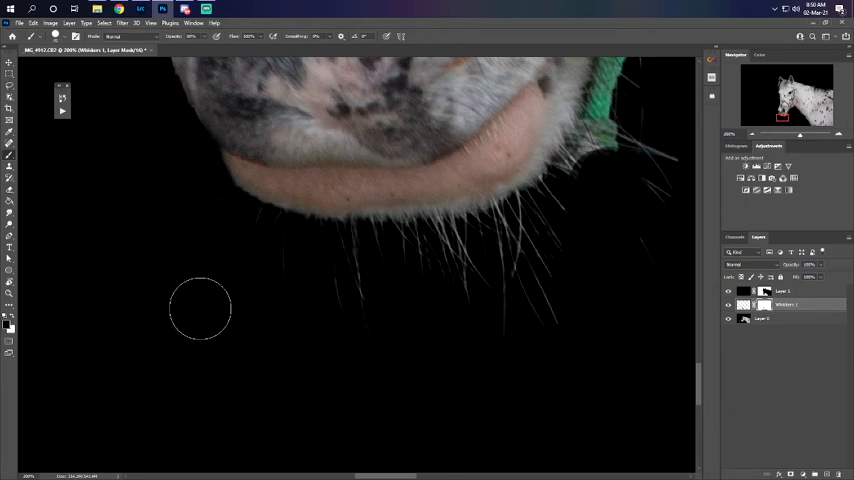
mouse_move(30, 185)
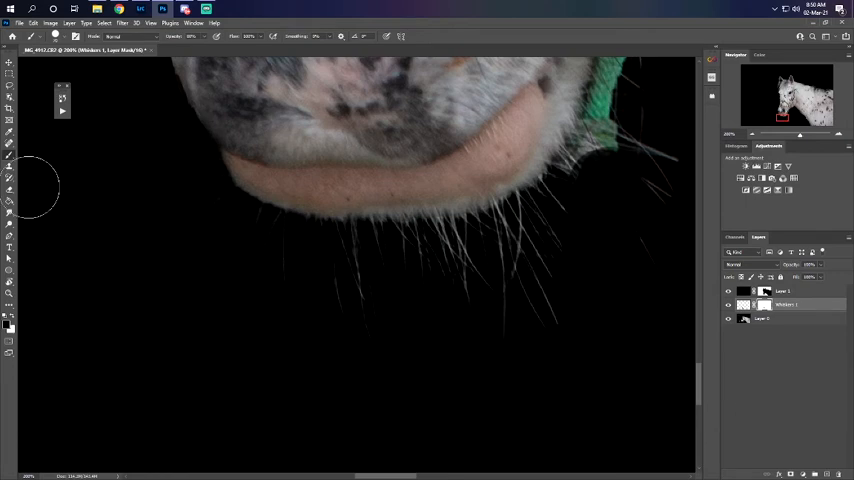
mouse_move(815, 375)
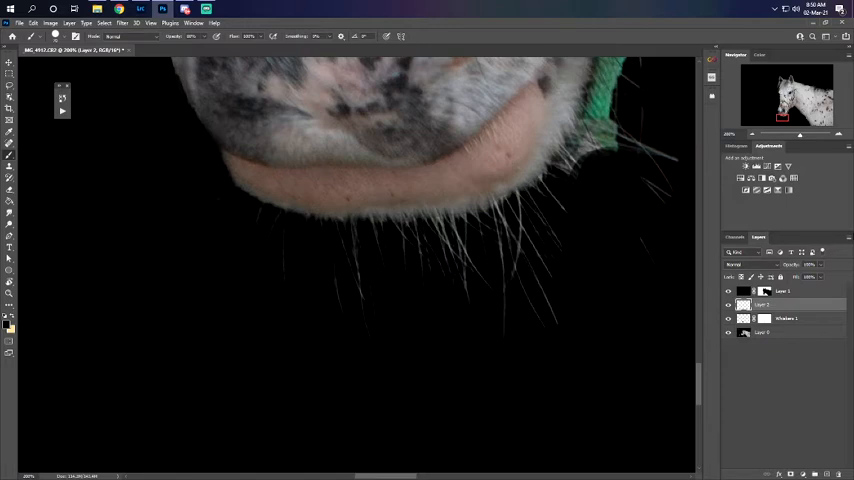
mouse_move(442, 322)
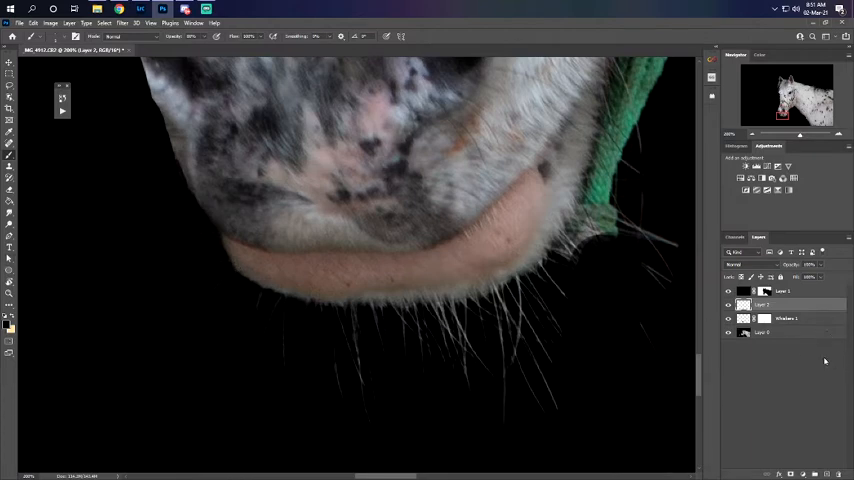
Set the foreground painting colour to white
left_click(6, 320)
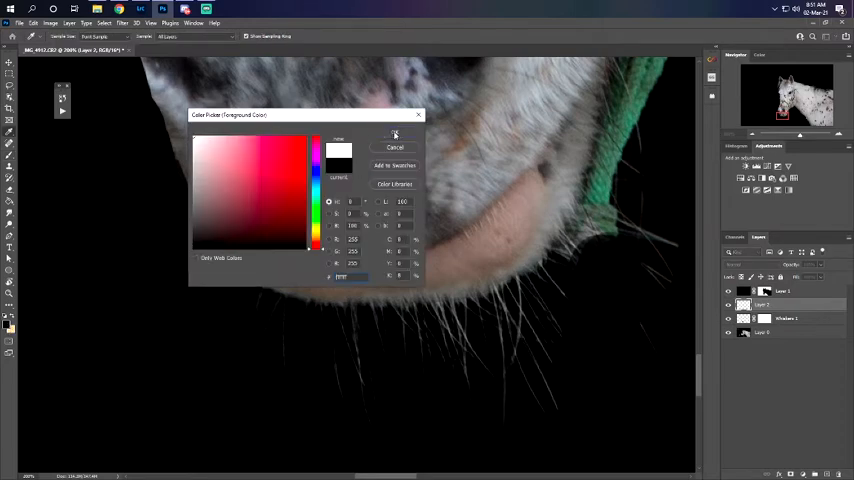
left_click(394, 134)
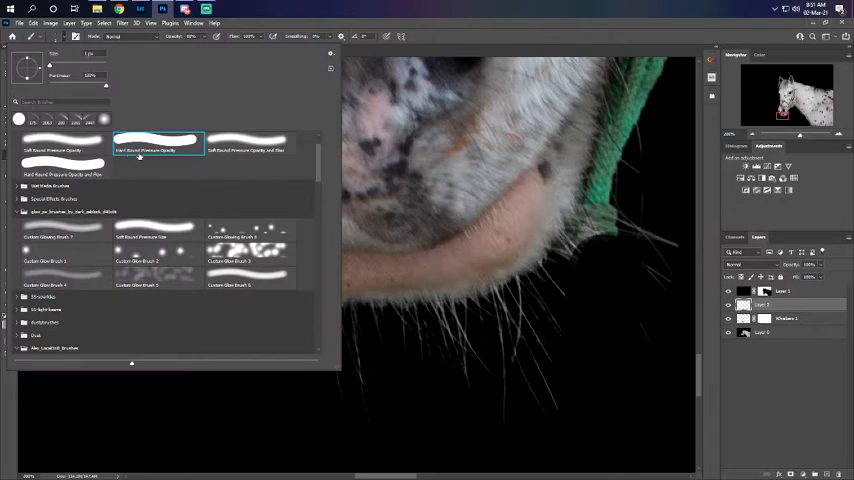
mouse_move(152, 159)
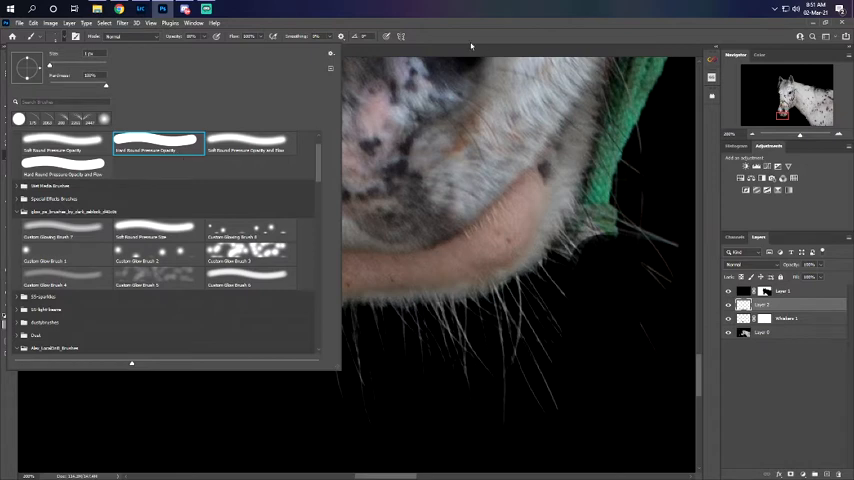
mouse_move(257, 173)
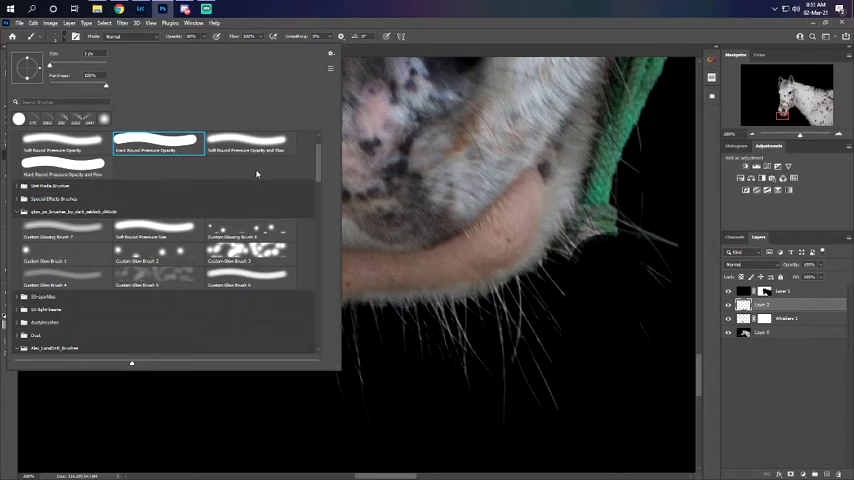
mouse_move(48, 172)
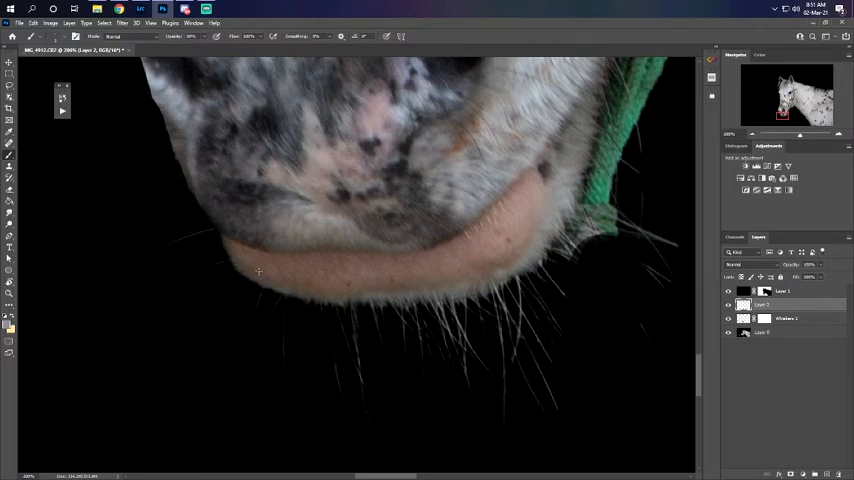
mouse_move(258, 291)
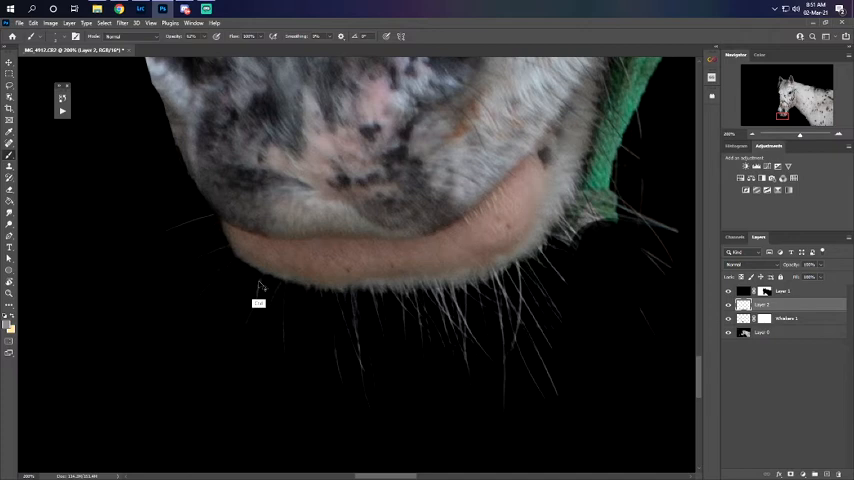
mouse_move(258, 285)
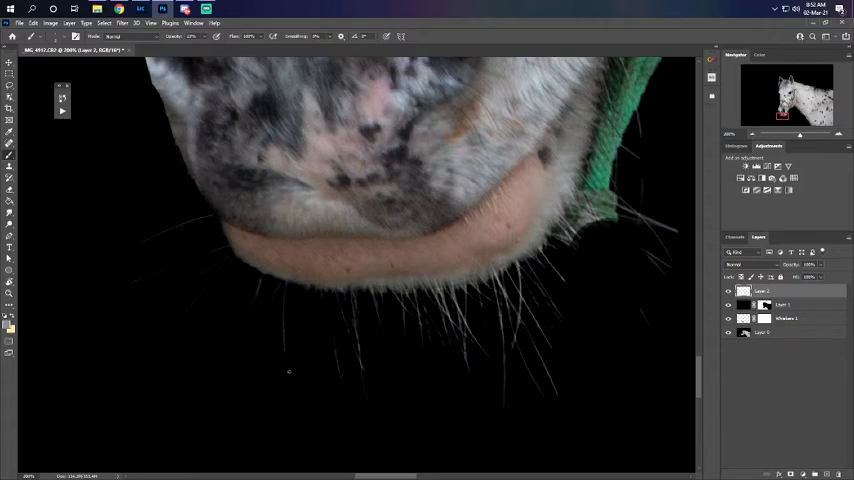
mouse_move(283, 302)
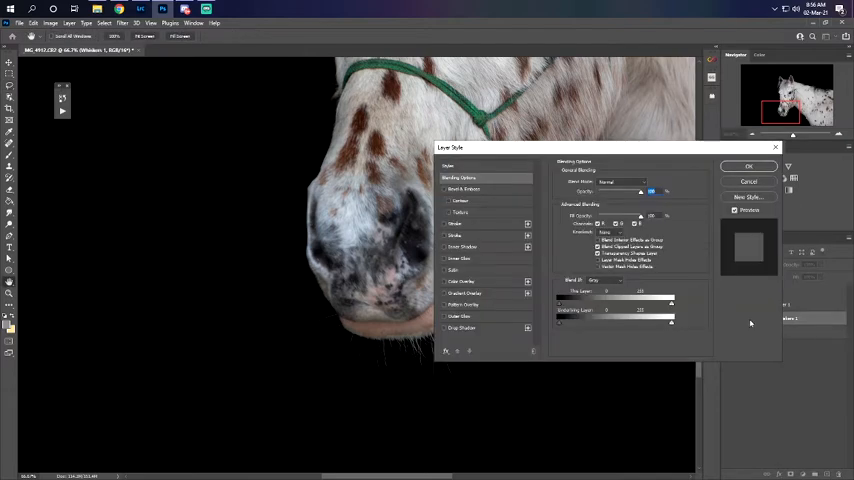
Close the Layer Style dialog and copy the selected whiskers below the lips
left_click(748, 166)
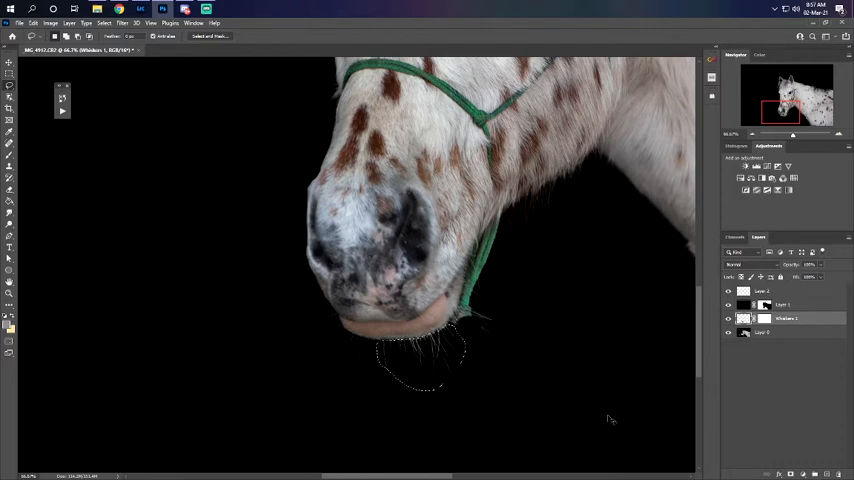
key("ctrl+c")
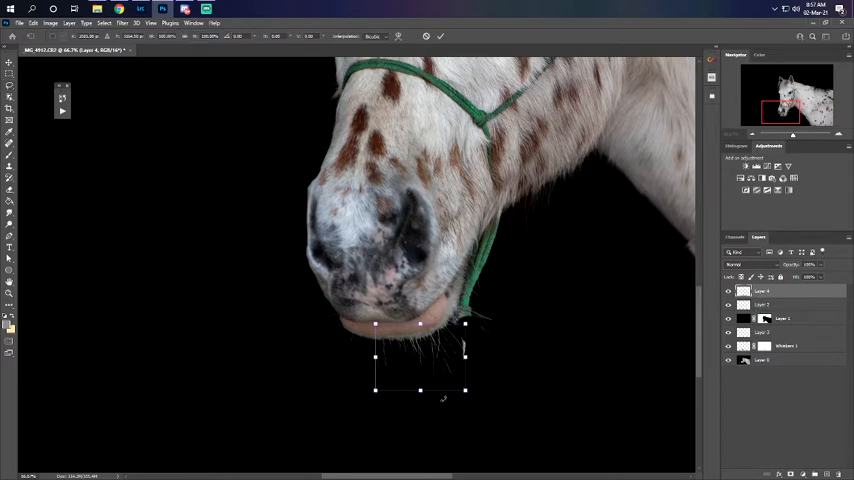
Free-transform the copied whisker patch to rotate and move it to the left muzzle edge
key("ctrl+t")
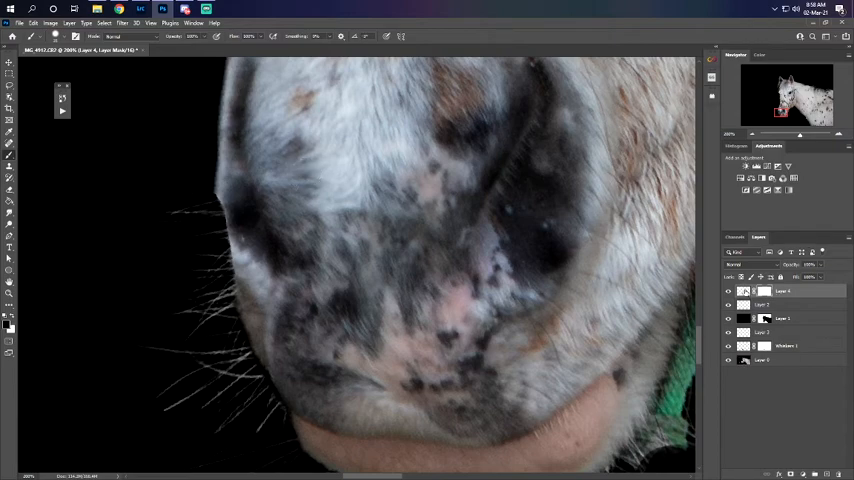
Paint Layer 4's mask to blend the whisker patch into the left muzzle edge
left_click(744, 291)
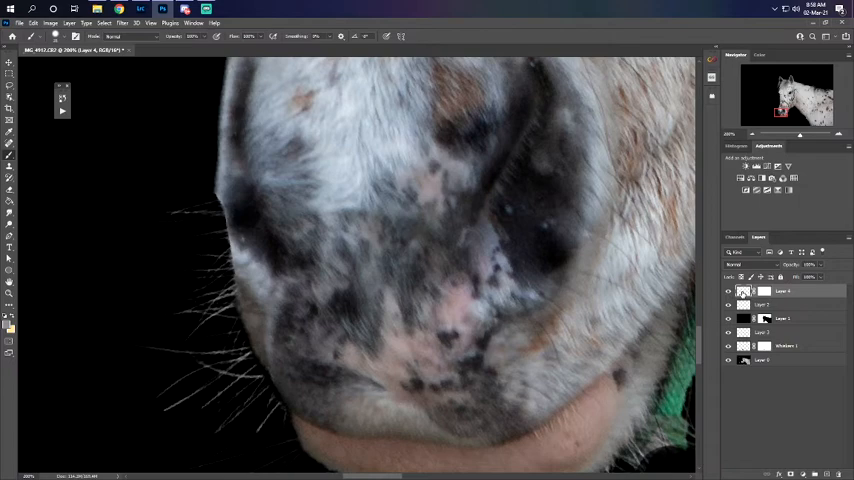
left_click(9, 62)
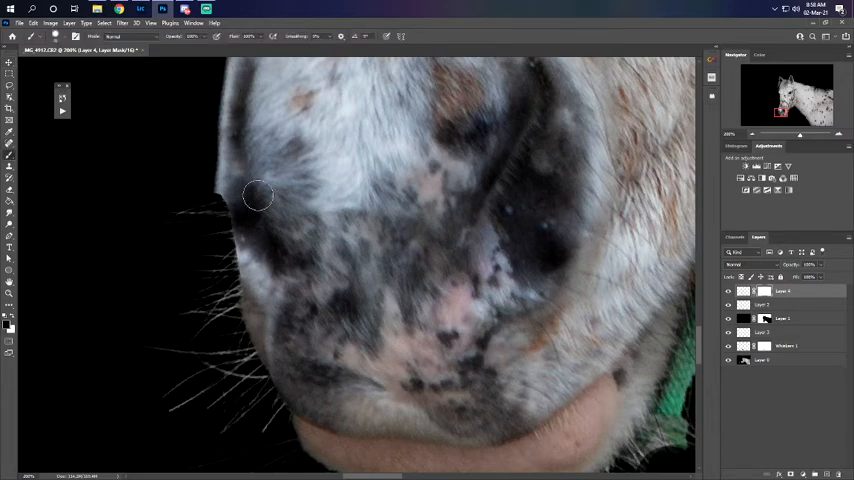
left_click_drag(258, 195, 233, 221)
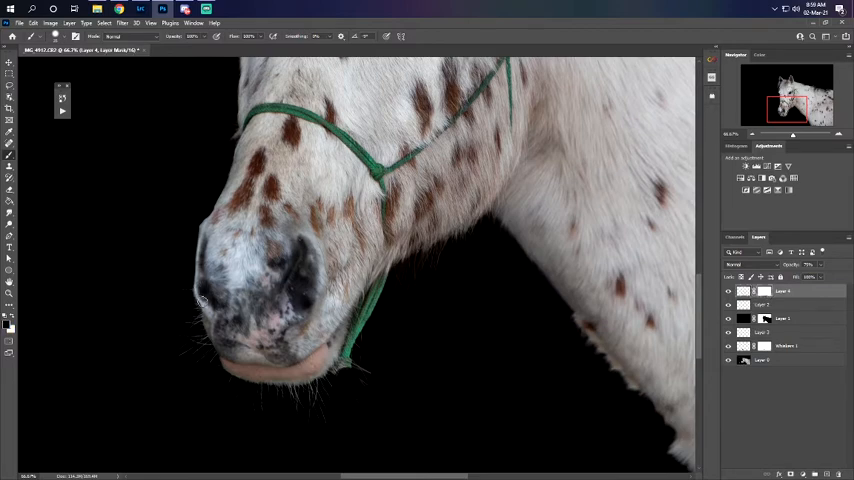
mouse_move(198, 291)
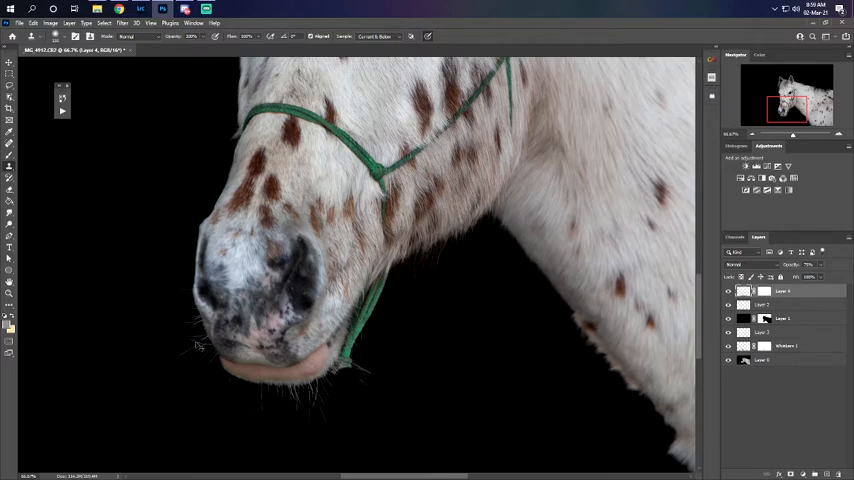
mouse_move(190, 340)
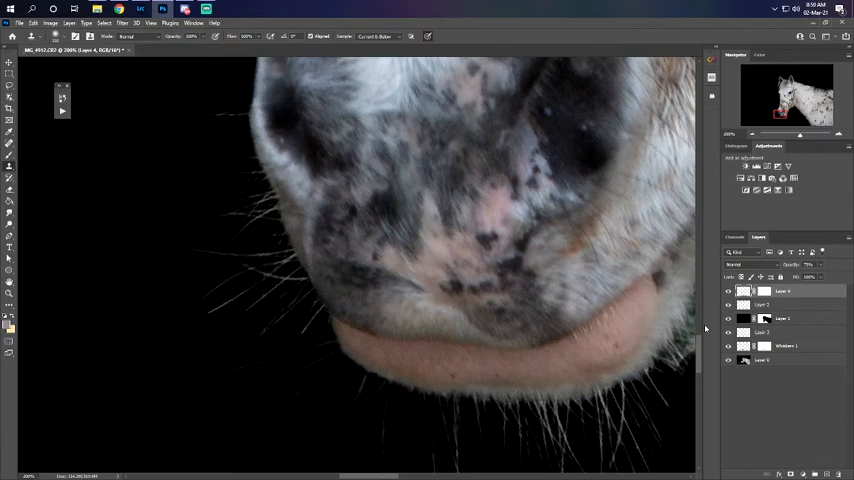
Clone whisker texture onto Layer 4 beside the left of the muzzle
left_click(728, 291)
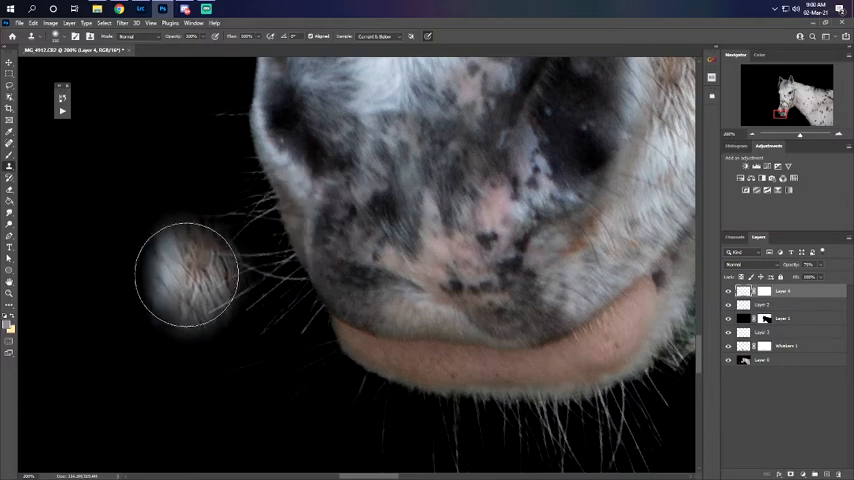
left_click_drag(186, 275, 135, 290)
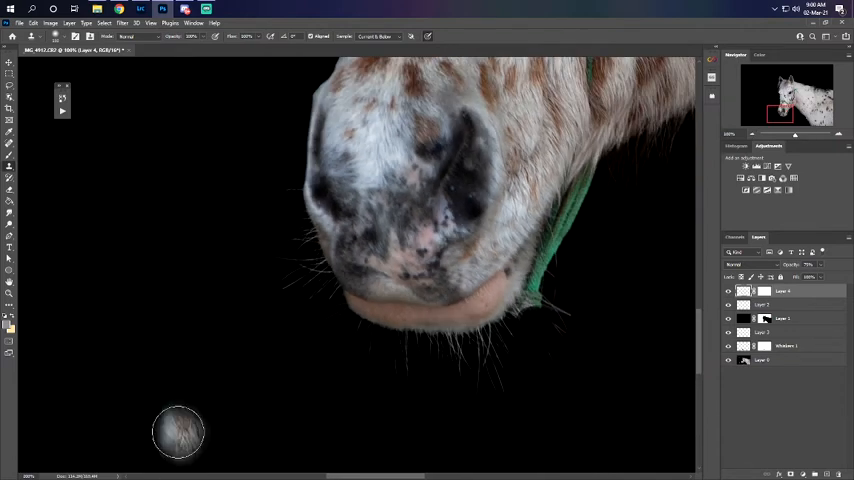
mouse_move(403, 325)
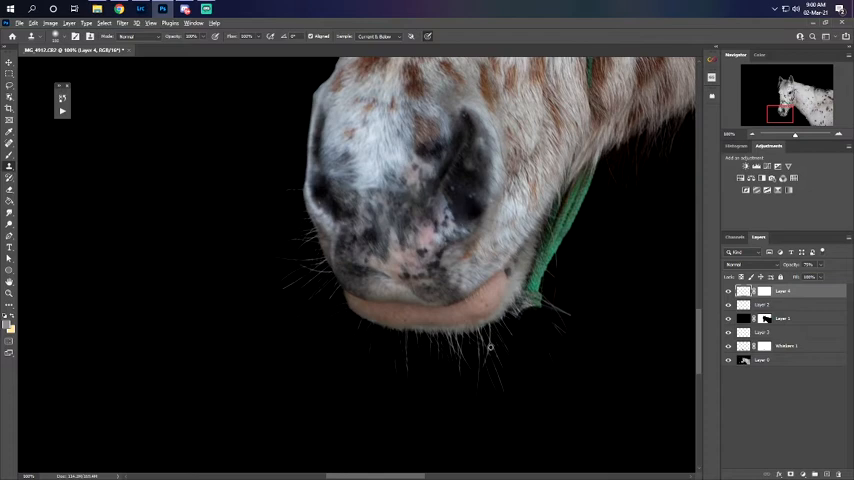
mouse_move(457, 347)
type("drawn whiskers")
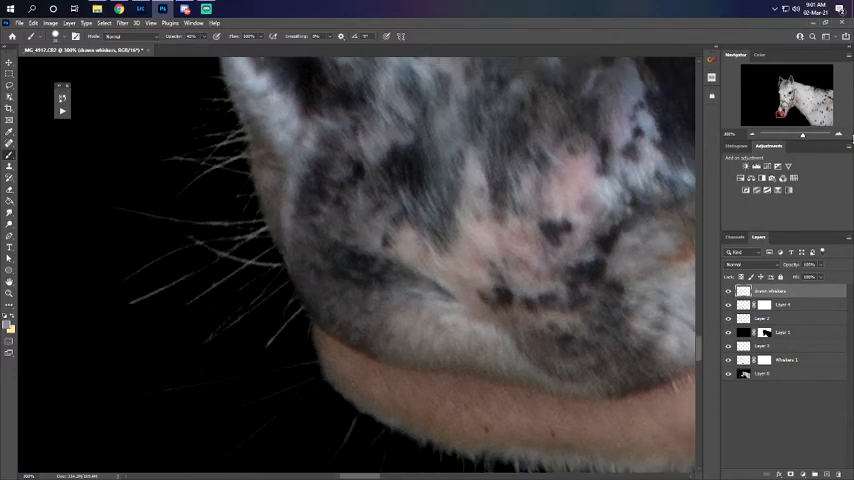
mouse_move(307, 292)
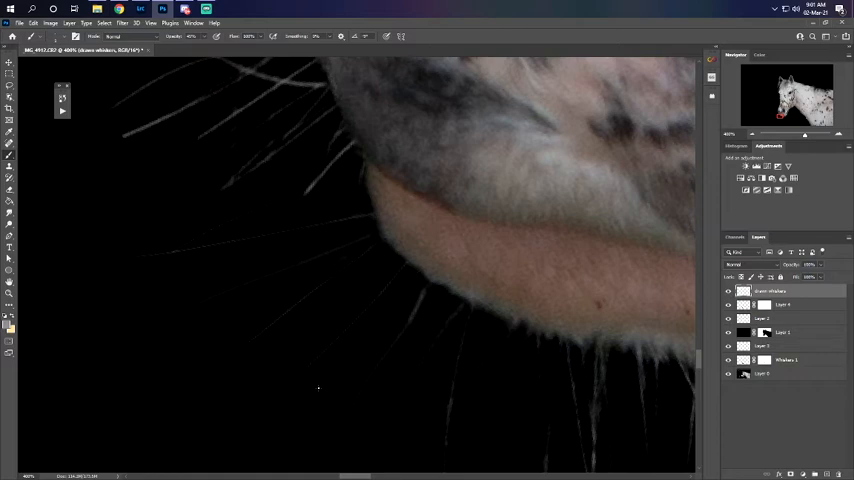
mouse_move(364, 270)
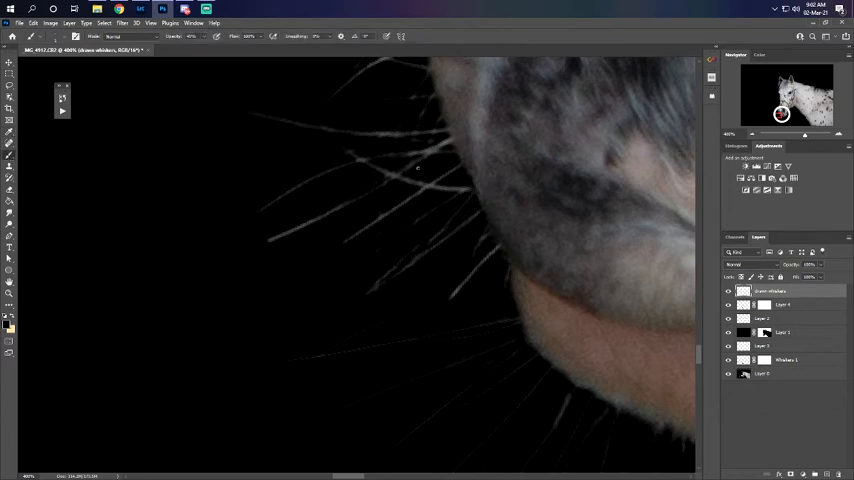
mouse_move(383, 206)
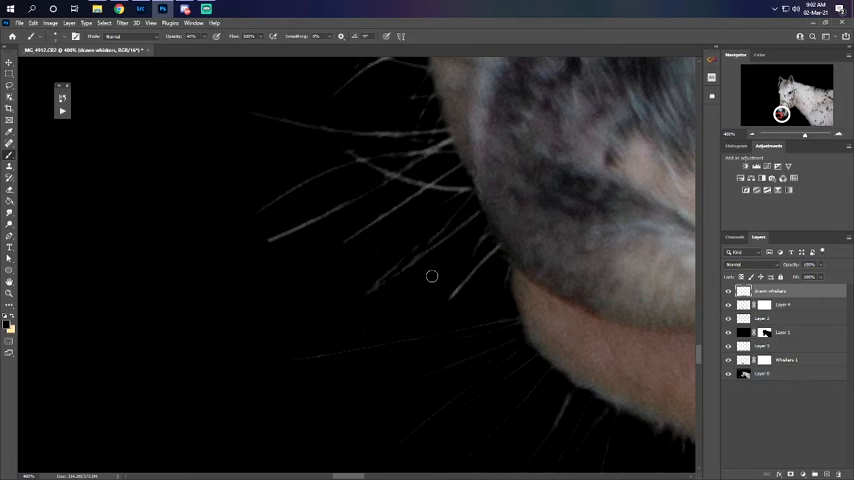
mouse_move(413, 327)
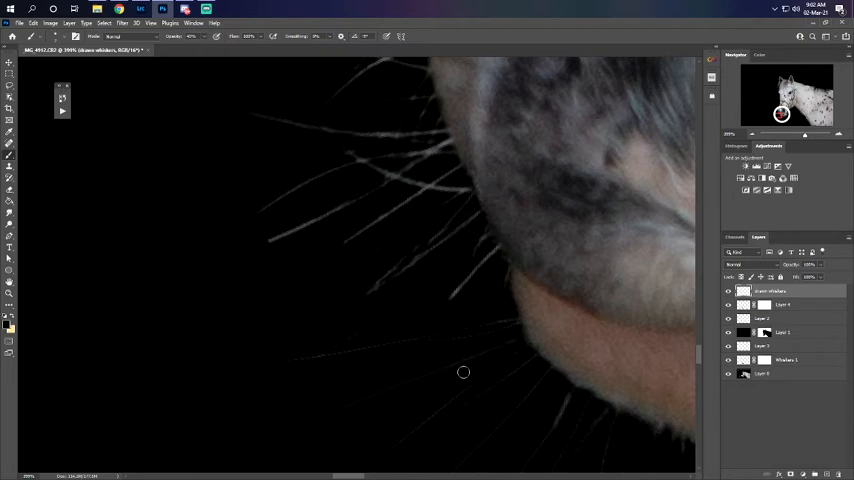
mouse_move(383, 167)
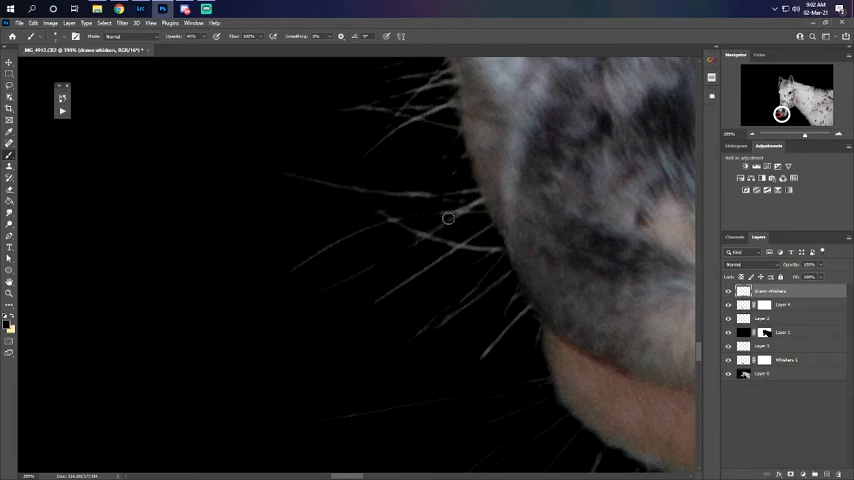
mouse_move(430, 260)
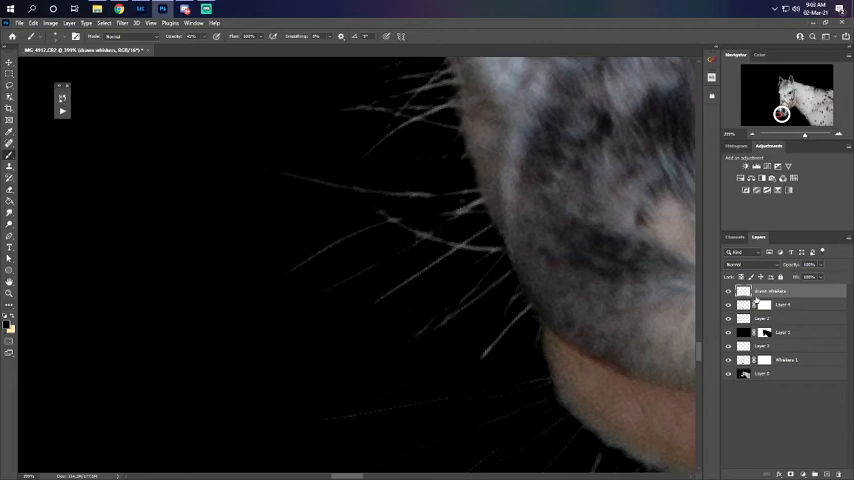
mouse_move(433, 162)
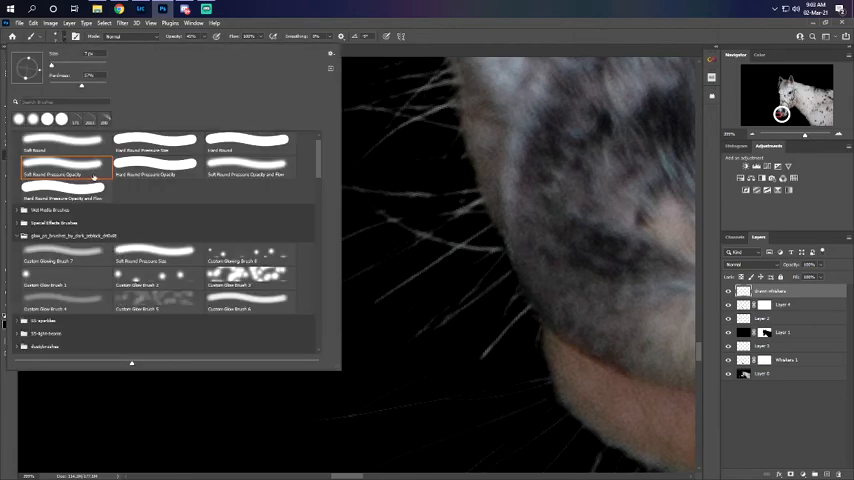
mouse_move(245, 25)
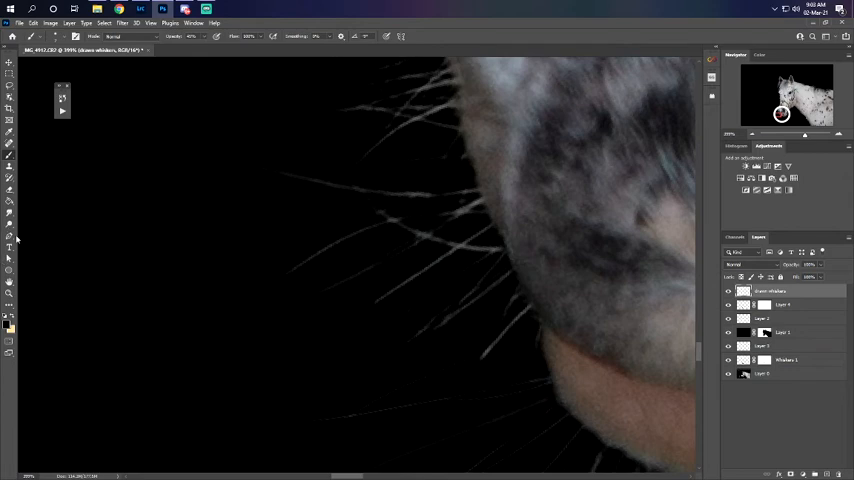
Set the foreground painting colour to white in the colour picker
left_click(7, 320)
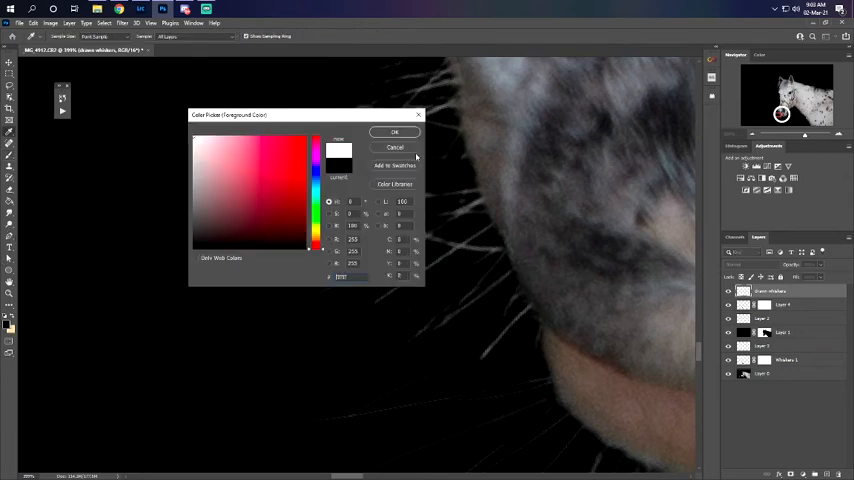
left_click(394, 131)
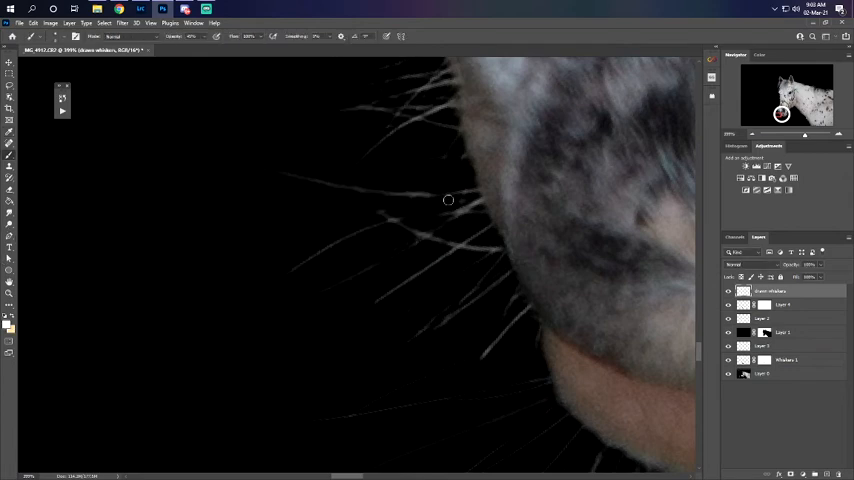
mouse_move(482, 213)
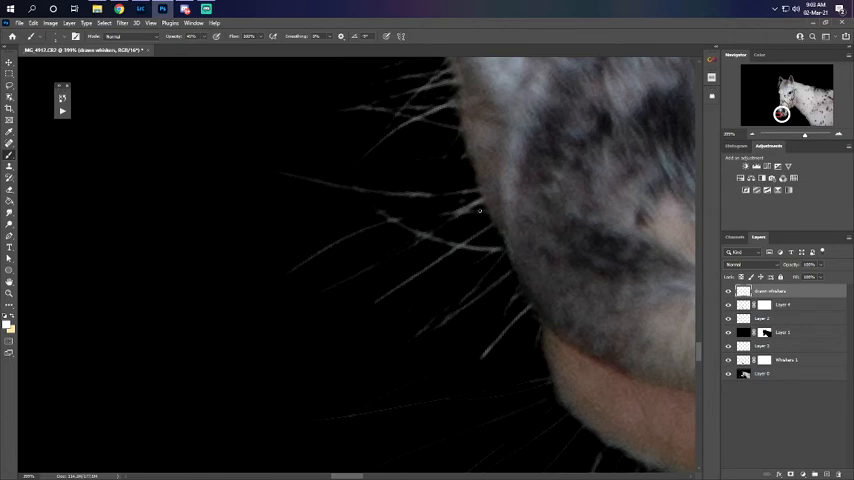
Paint three more fine white whiskers curving out from the muzzle's left edge
left_click_drag(378, 222, 488, 212)
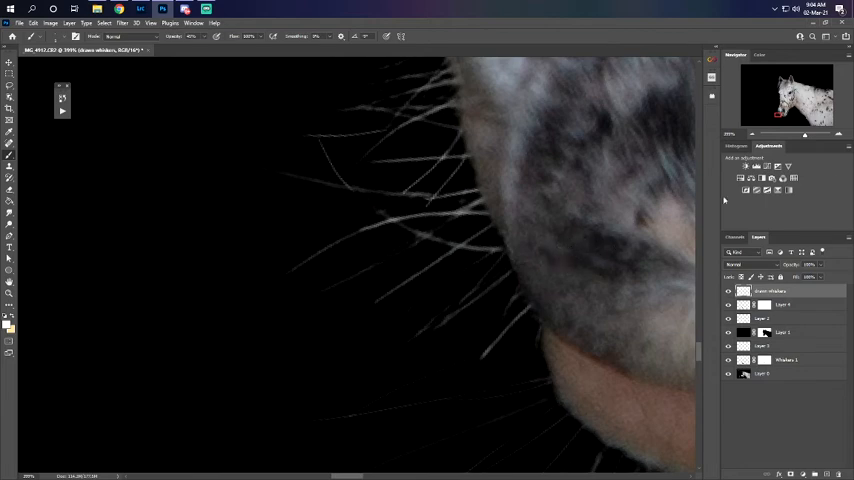
left_click_drag(455, 275, 500, 253)
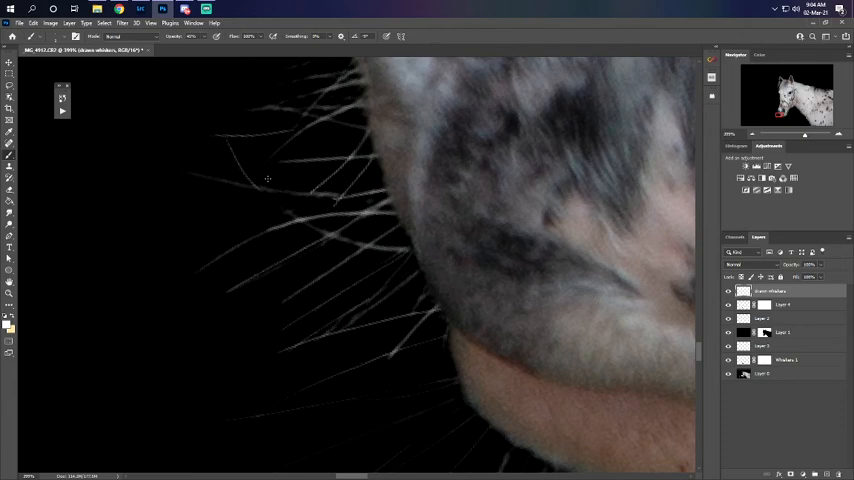
left_click_drag(235, 160, 335, 250)
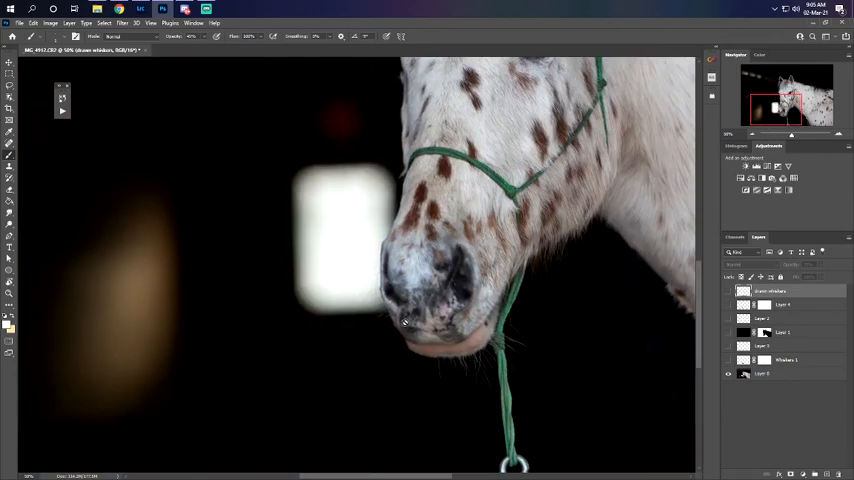
mouse_move(390, 371)
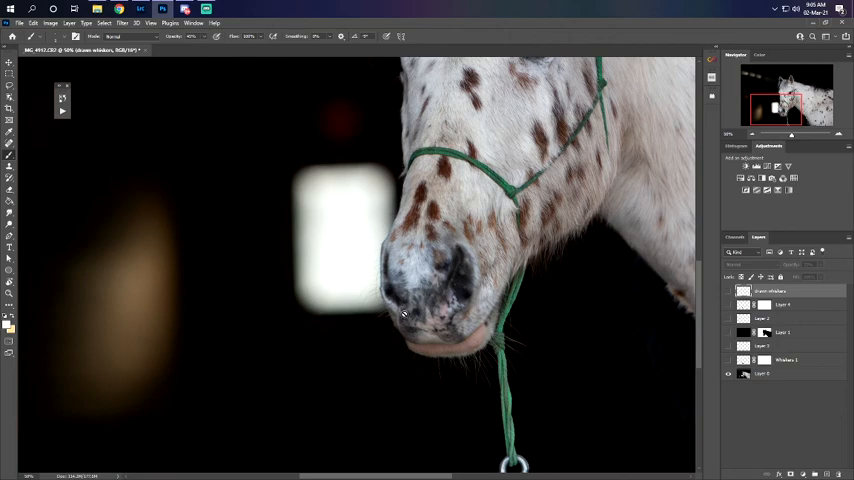
mouse_move(548, 327)
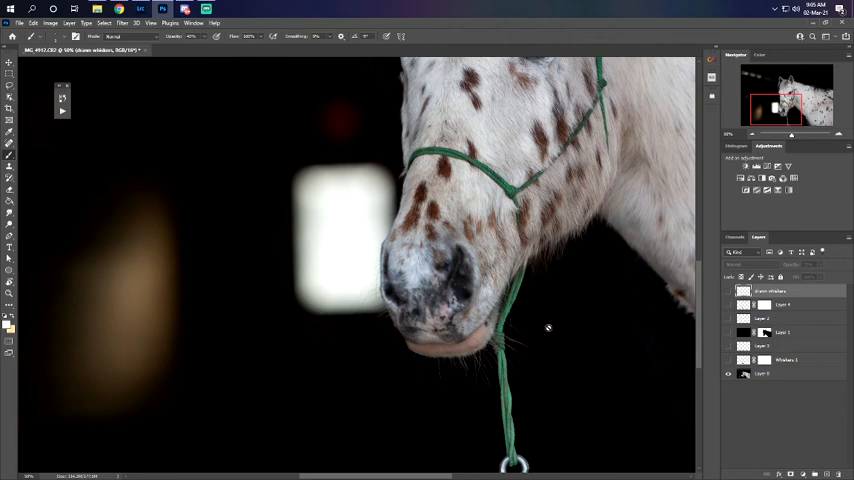
mouse_move(697, 457)
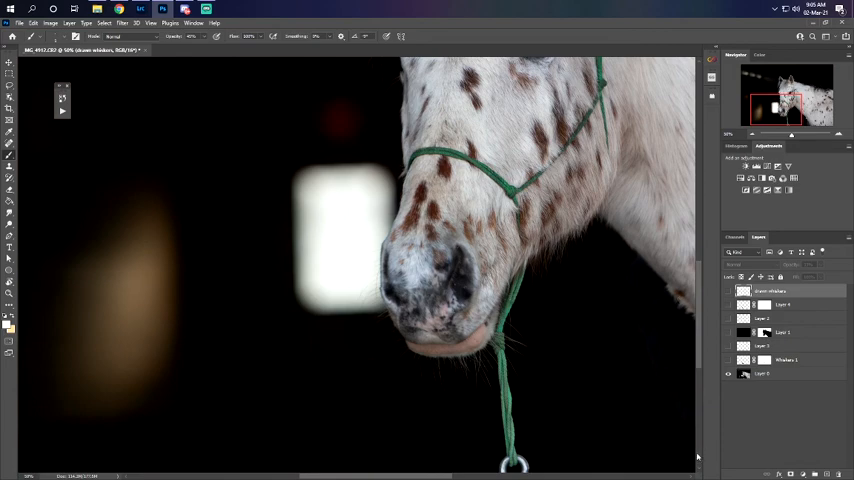
mouse_move(375, 262)
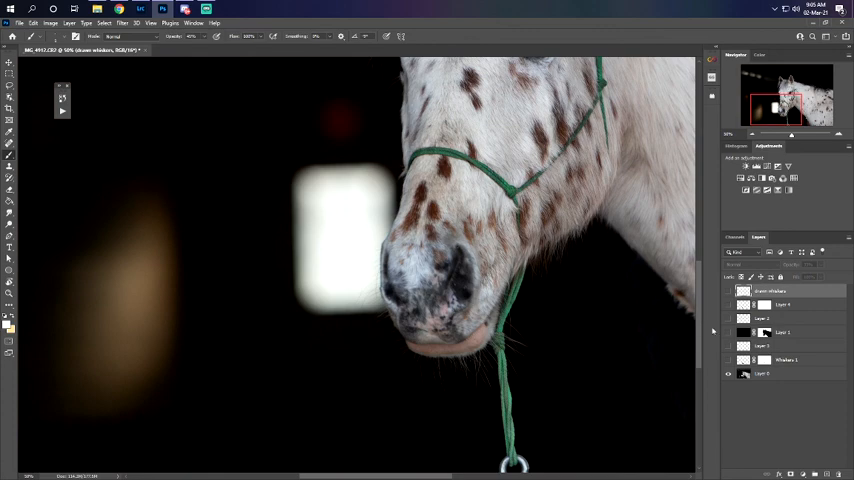
mouse_move(798, 345)
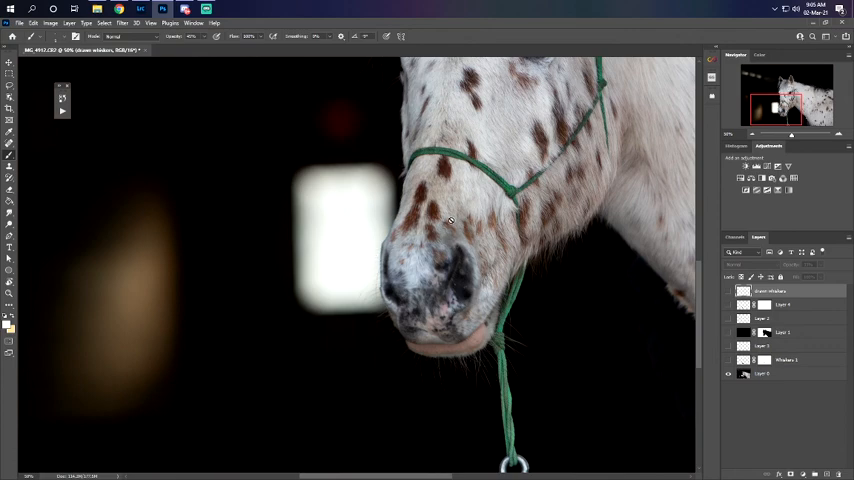
mouse_move(362, 183)
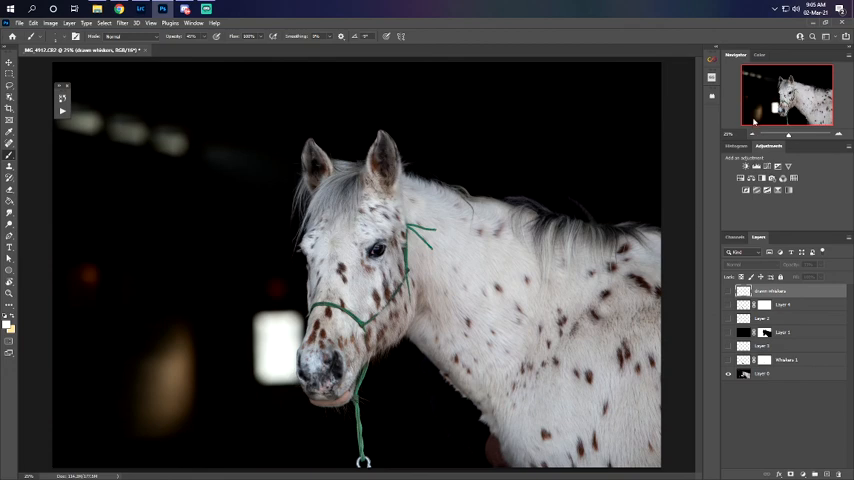
mouse_move(326, 135)
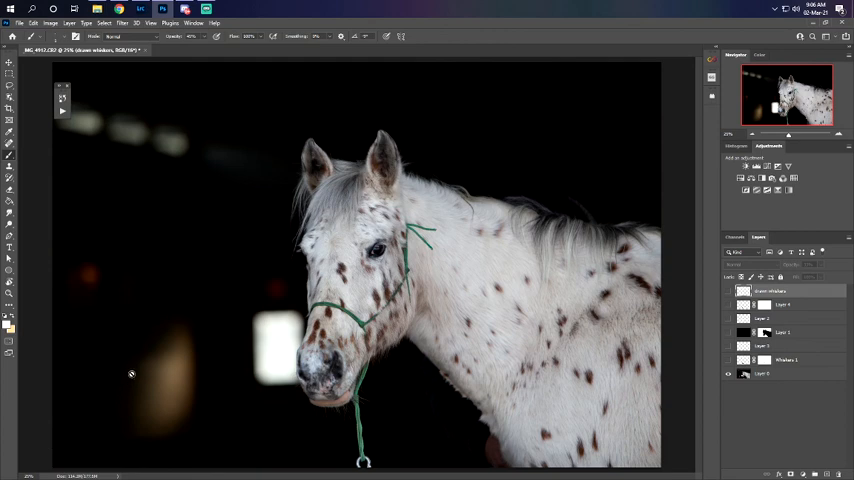
mouse_move(159, 361)
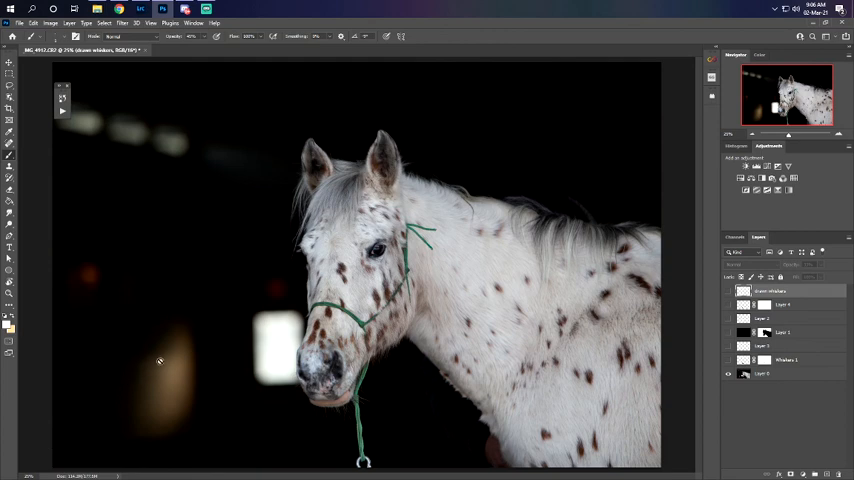